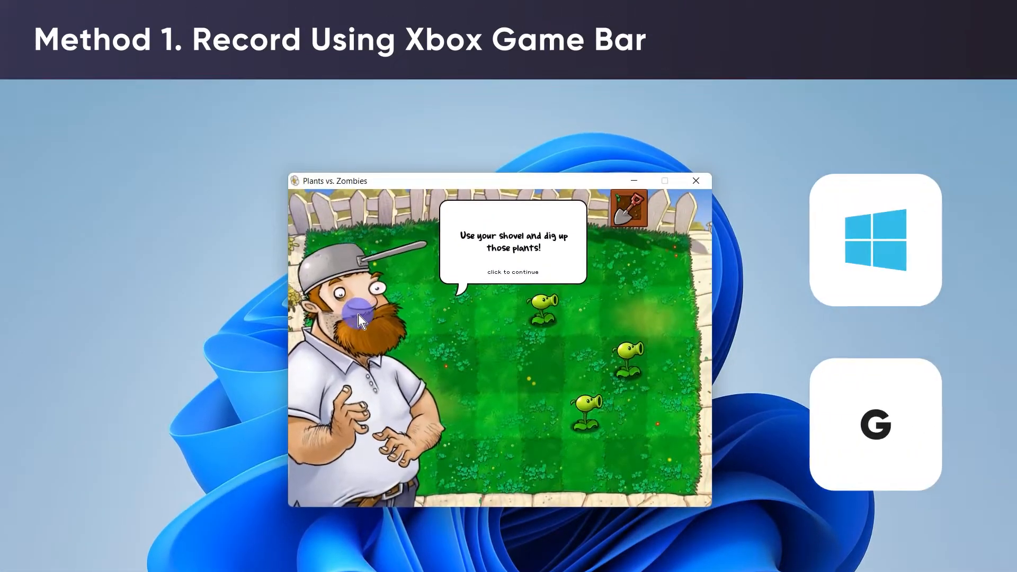
- Bring up the Game Bar overlay (Win+G) and start capturing the Plants vs. Zombies window
{"action": "key", "text": "Win+G"}
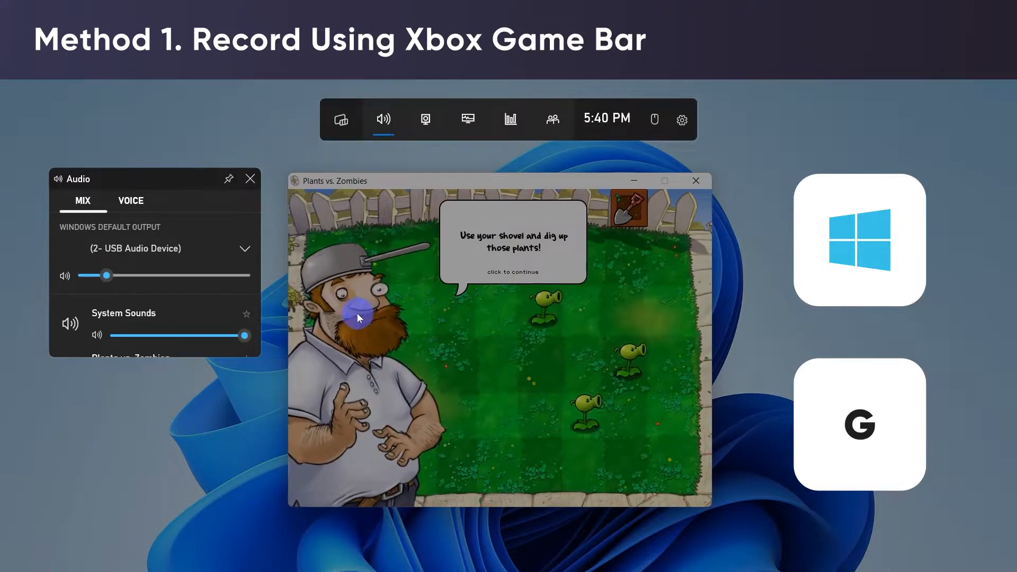
{"action": "left_click", "coordinate": [424, 119]}
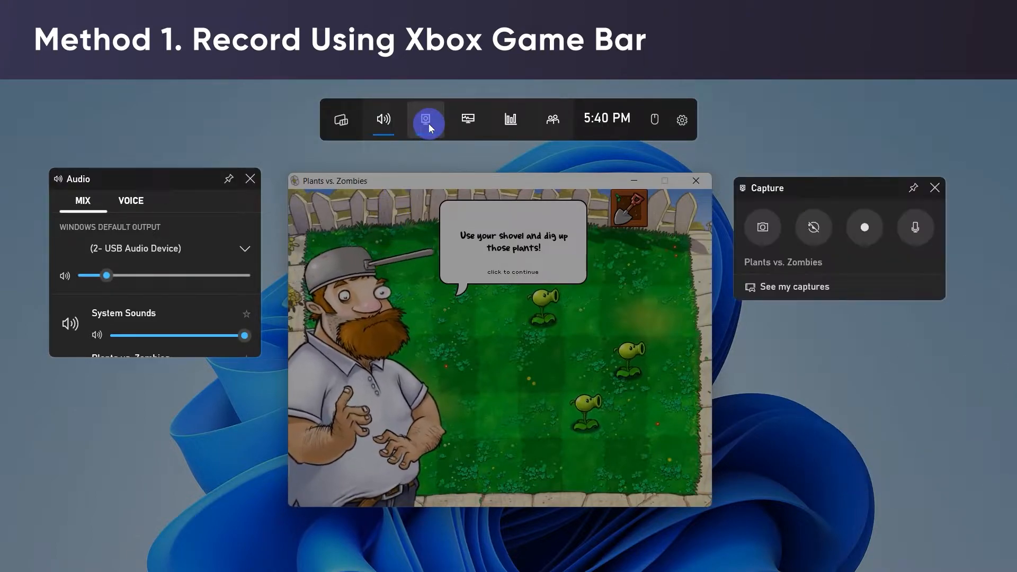
{"action": "left_click", "coordinate": [864, 227]}
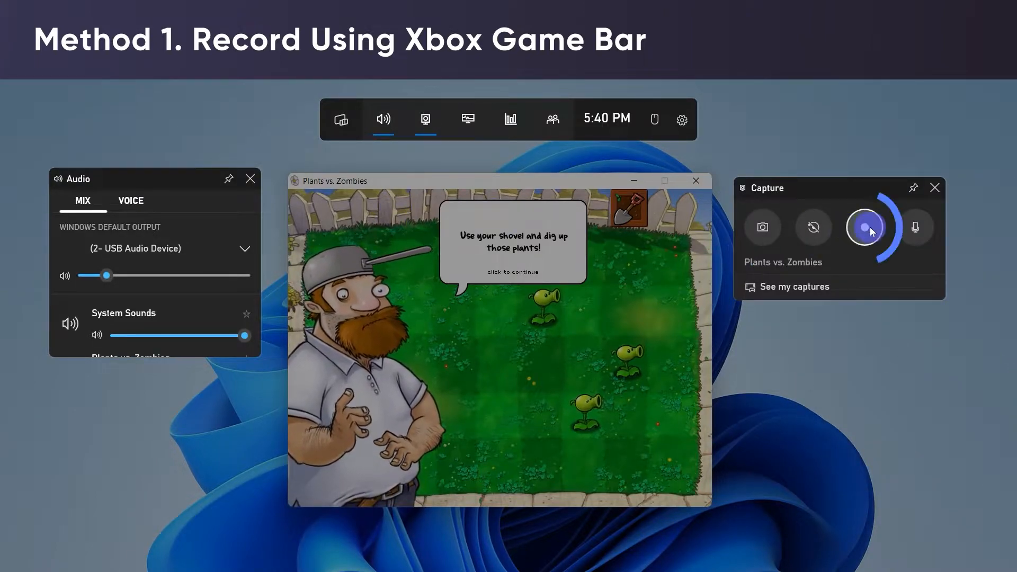
{"action": "left_click", "coordinate": [866, 226]}
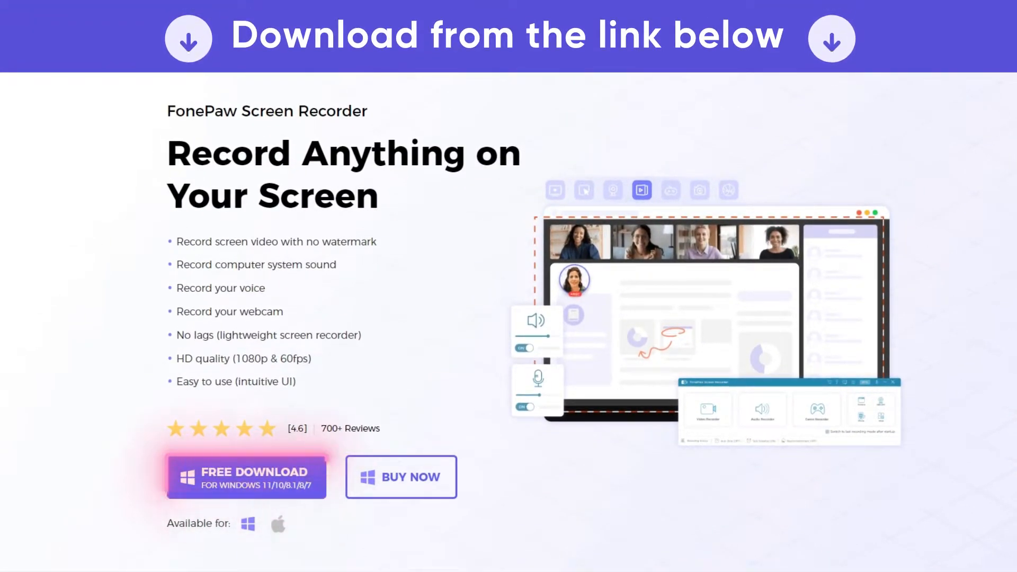
- Scroll the FonePaw product page down to the Free Download for Windows button
{"action": "scroll", "scroll_direction": "down", "scroll_amount": 3}
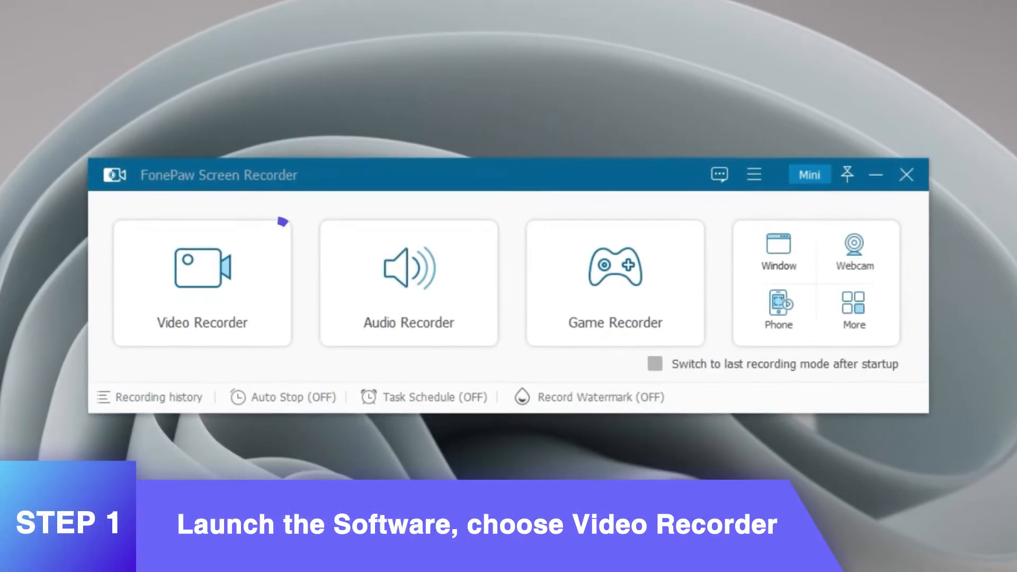
- Enter Video Recorder and schedule a 'New task' with 00:03:00 record length, leaving scheduling on
{"action": "left_click", "coordinate": [201, 281]}
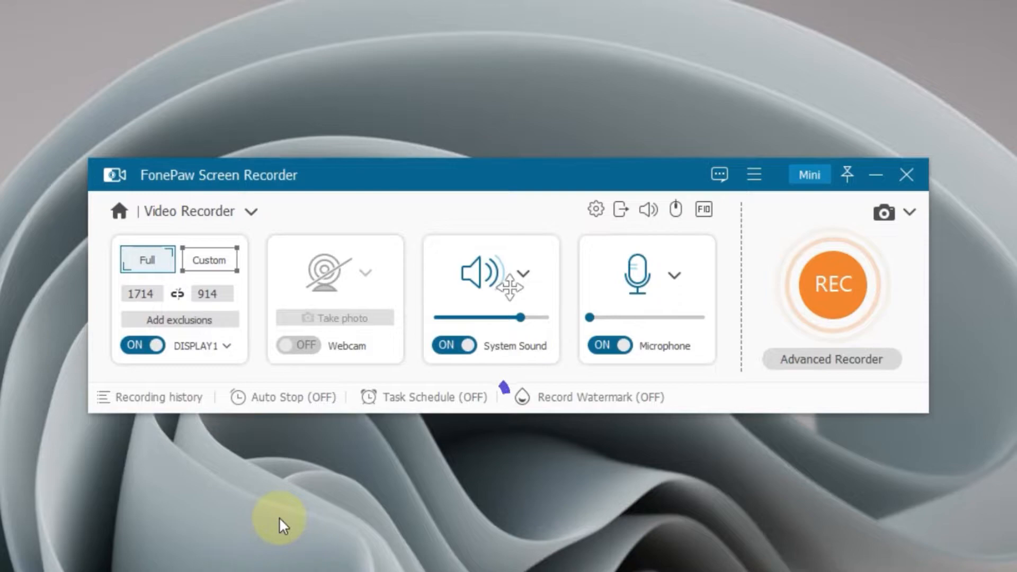
{"action": "left_click", "coordinate": [432, 396]}
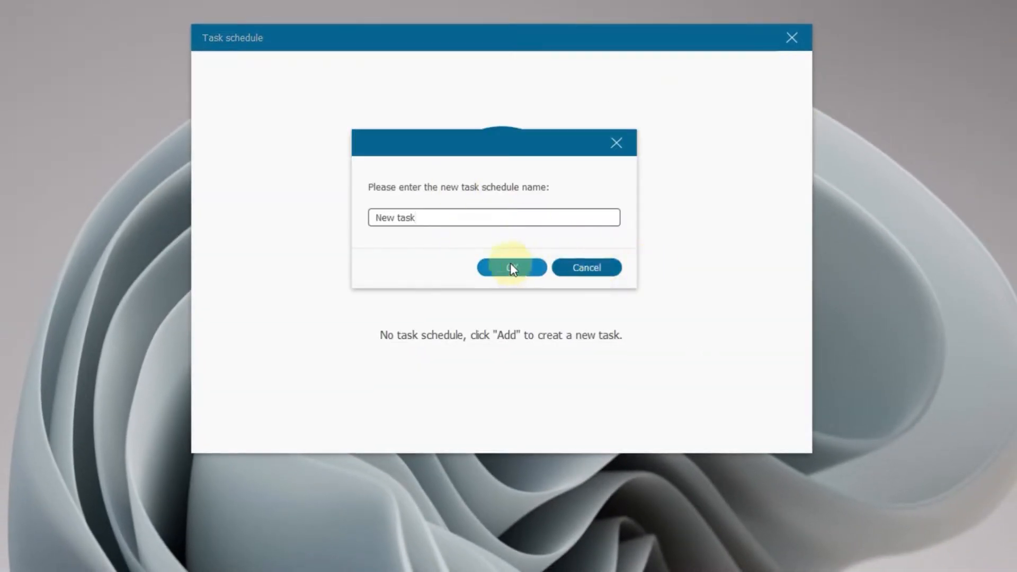
{"action": "left_click", "coordinate": [511, 267]}
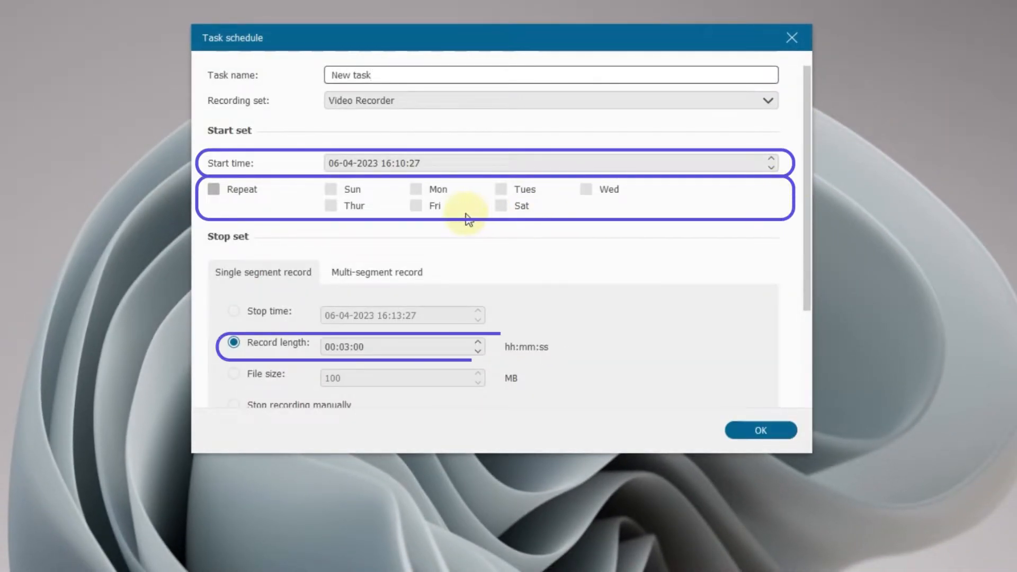
{"action": "left_click", "coordinate": [760, 430]}
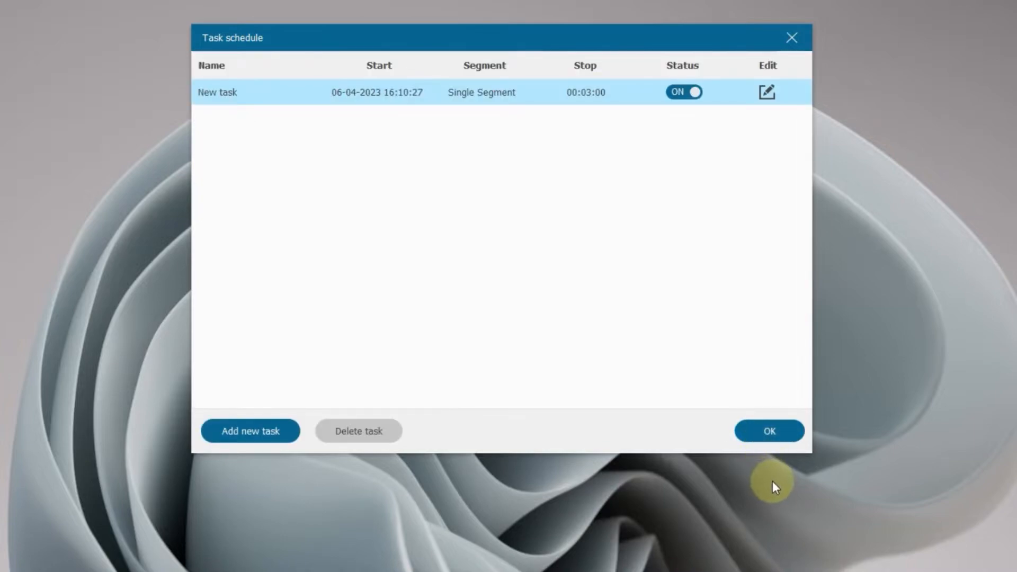
{"action": "left_click", "coordinate": [768, 431]}
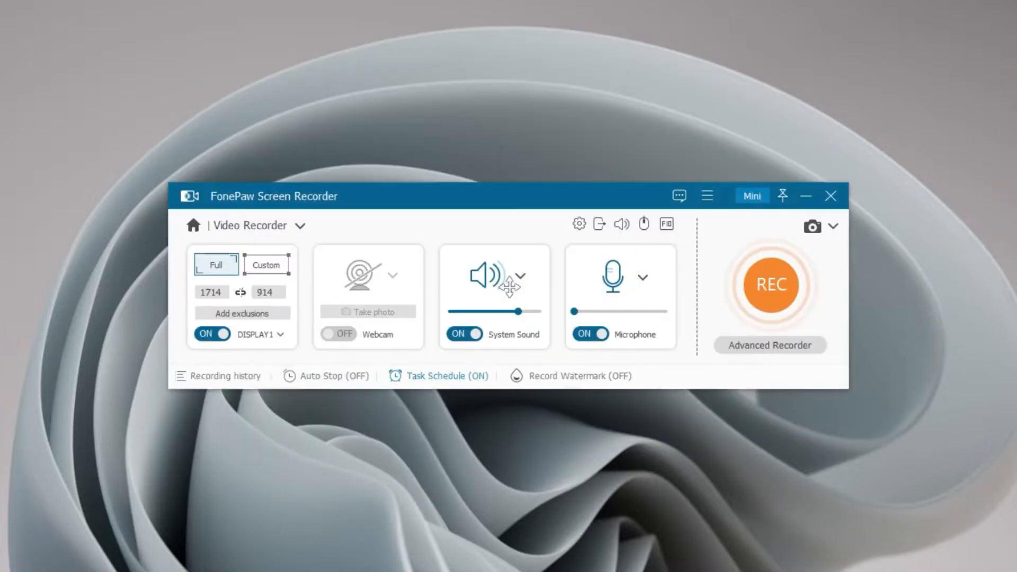
- Try the 1280x720 preset, settle on full-screen capture and confirm the excluded windows
{"action": "left_click", "coordinate": [264, 265]}
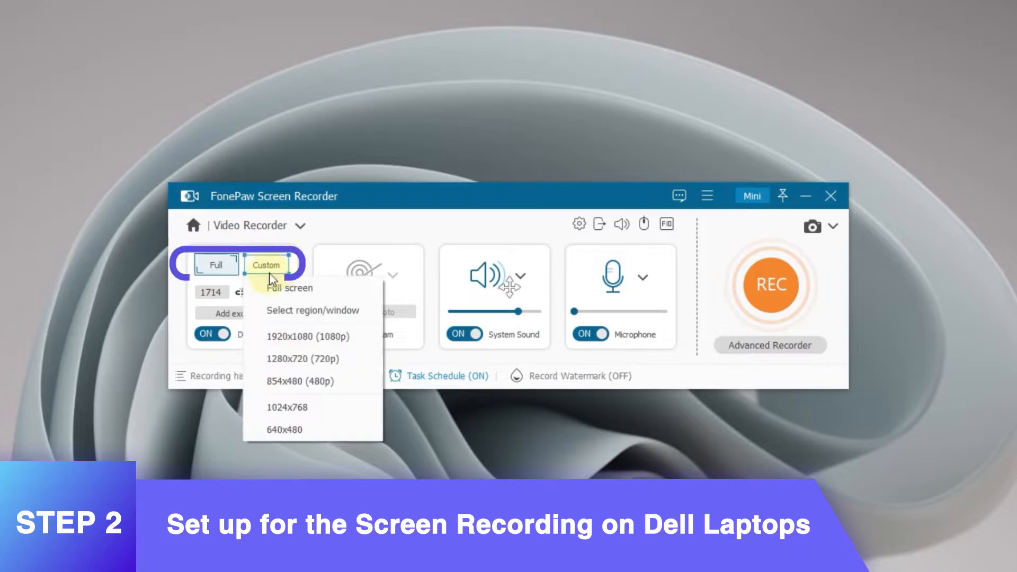
{"action": "left_click", "coordinate": [306, 359]}
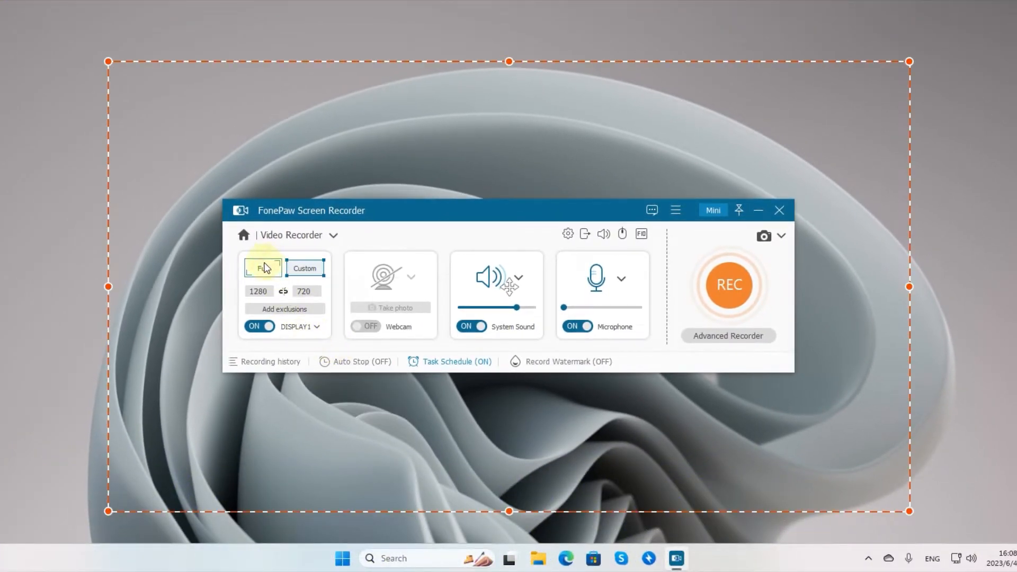
{"action": "left_click", "coordinate": [262, 268]}
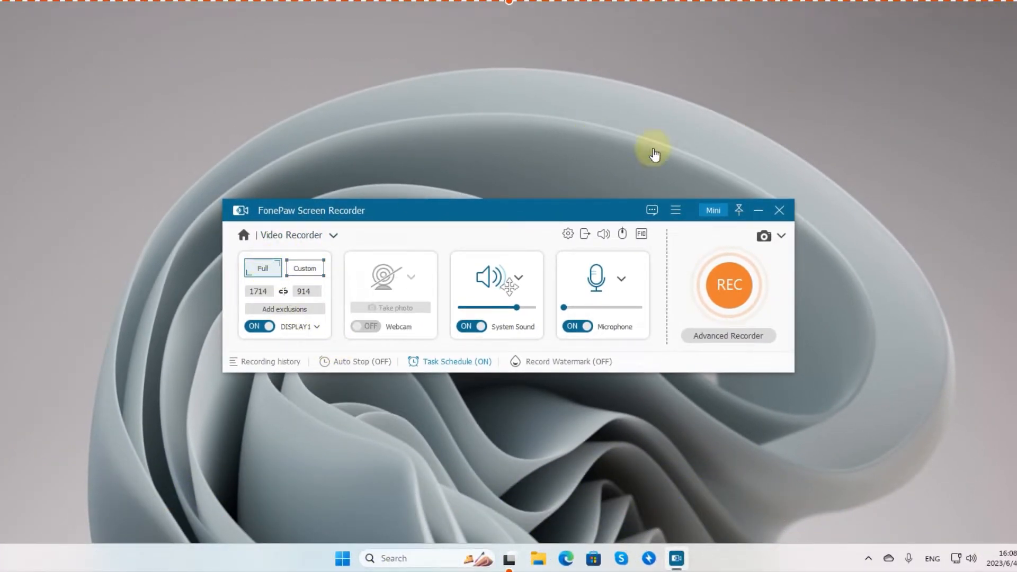
{"action": "left_click", "coordinate": [283, 308]}
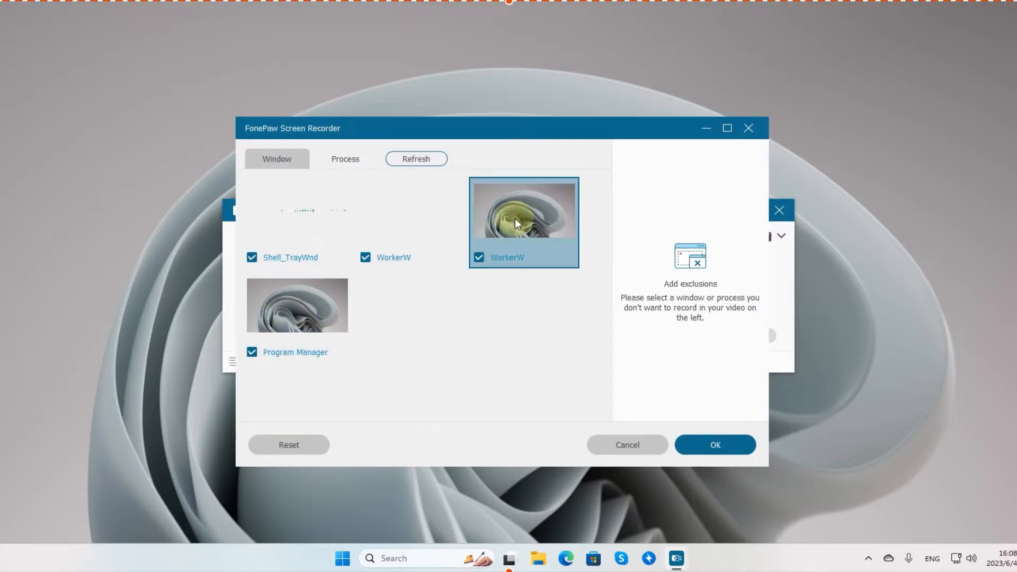
{"action": "left_click", "coordinate": [713, 443]}
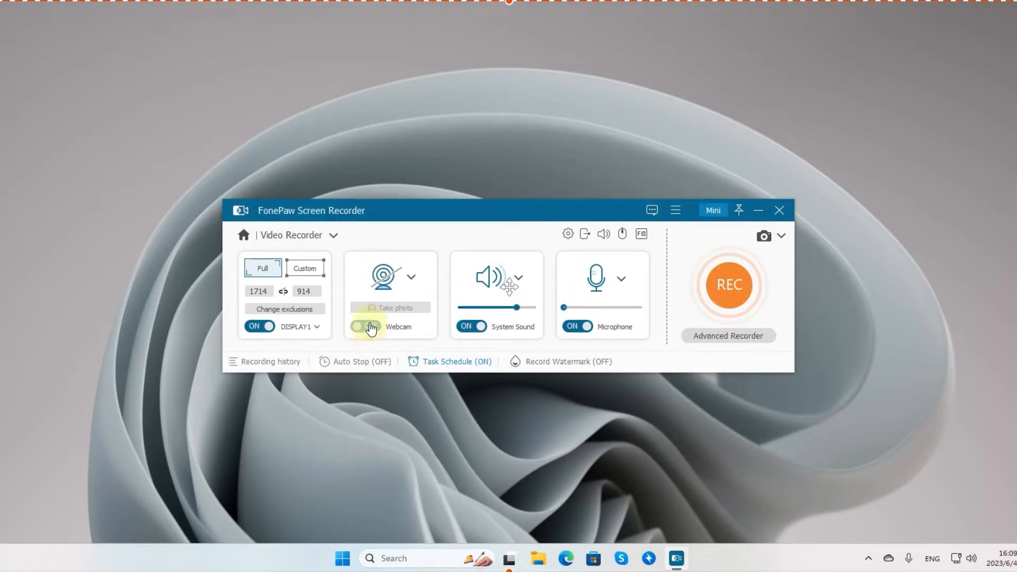
- Switch webcam capture on for the recording
{"action": "left_click", "coordinate": [366, 327]}
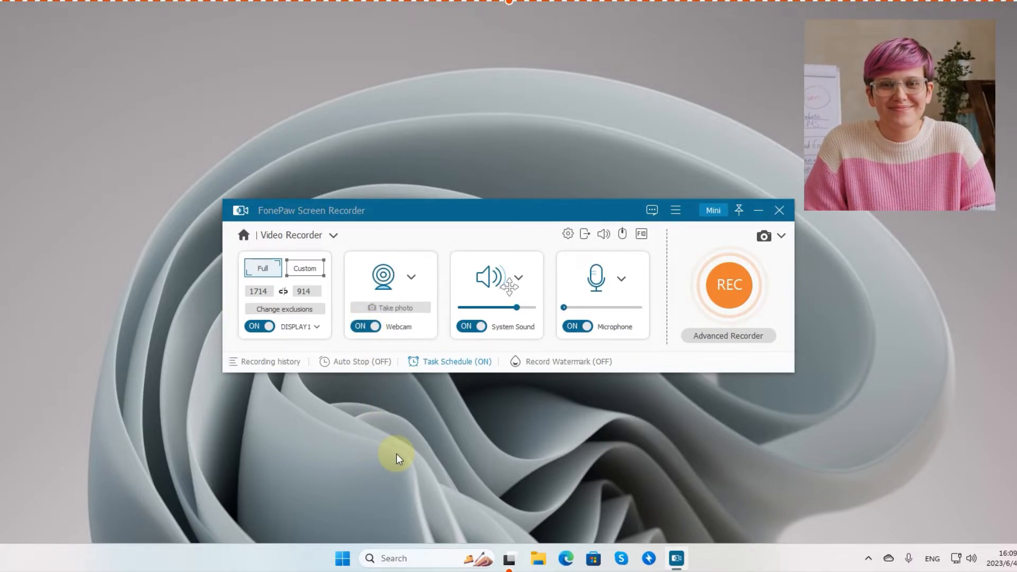
{"action": "left_click", "coordinate": [364, 326]}
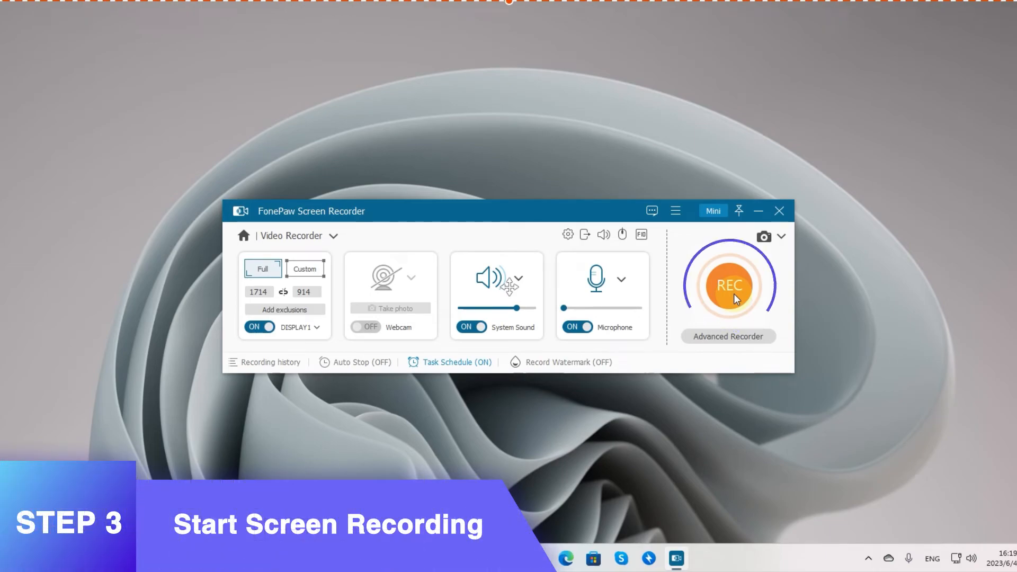
- Record the screen while annotating it with a red rectangle, numbered markers and arrows
{"action": "left_click", "coordinate": [729, 285]}
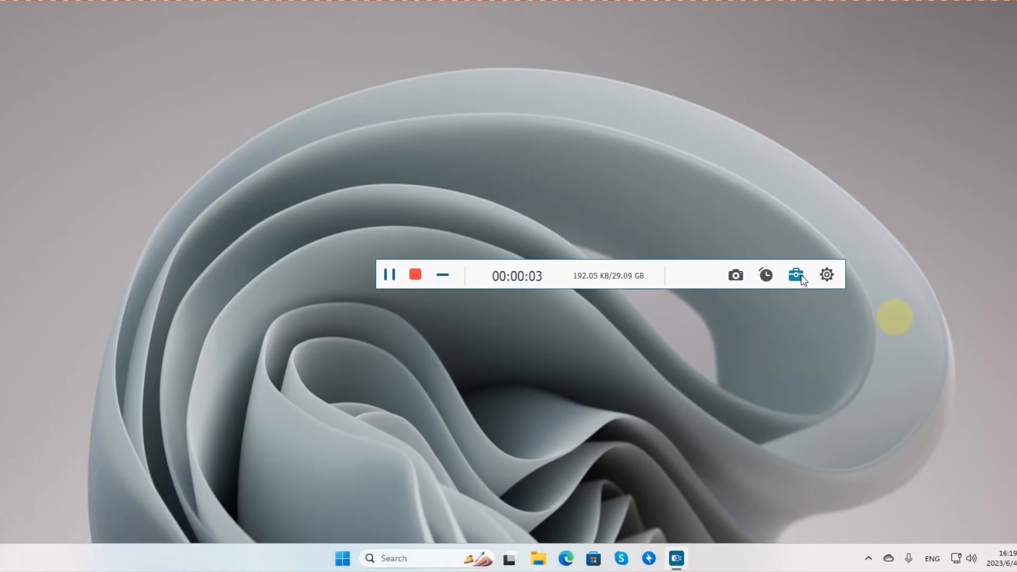
{"action": "left_click", "coordinate": [795, 274]}
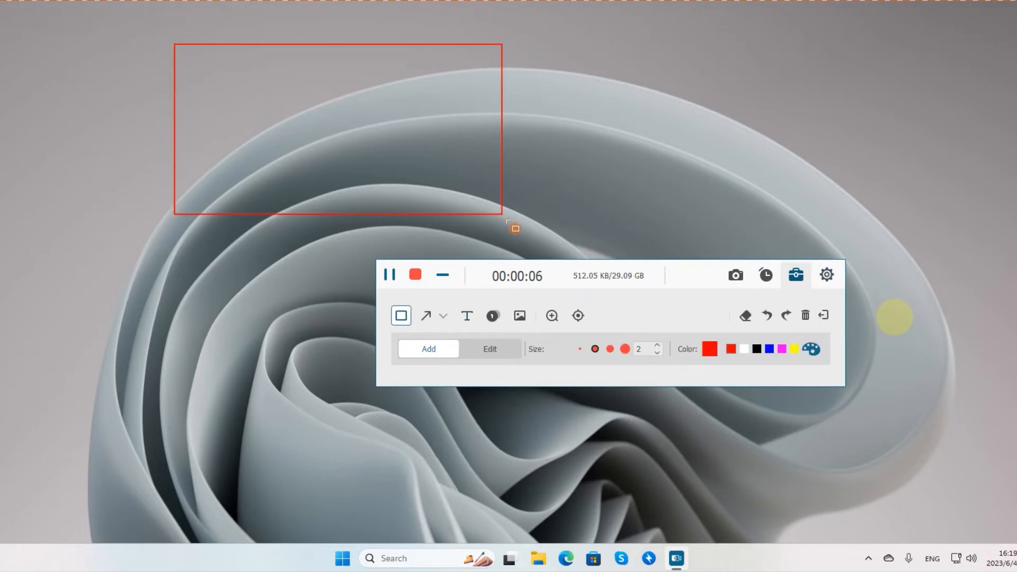
{"action": "left_click", "coordinate": [426, 315]}
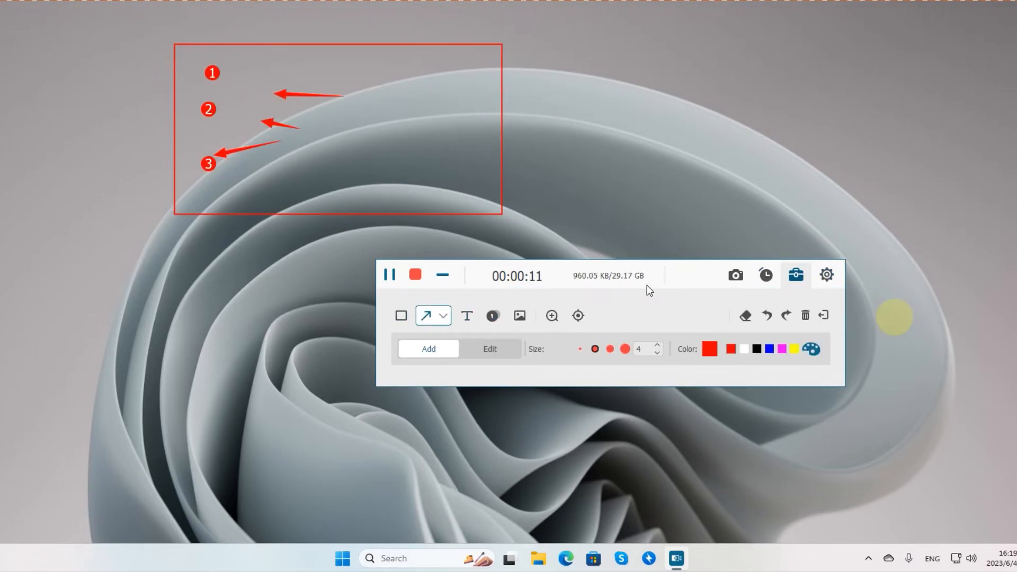
{"action": "left_click", "coordinate": [826, 273]}
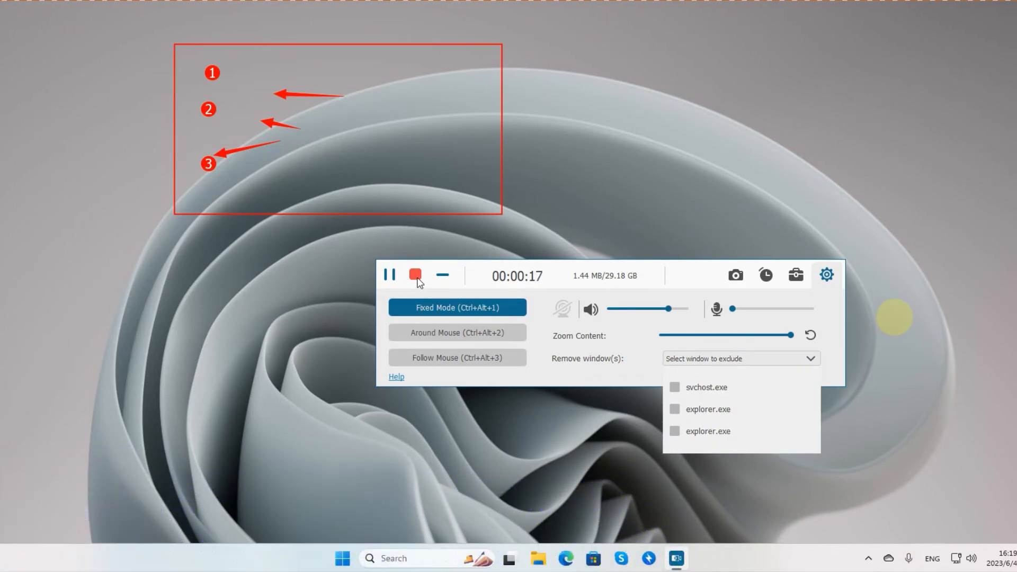
- Stop the 18-second recording and keep the clip in the preview window
{"action": "left_click", "coordinate": [414, 275]}
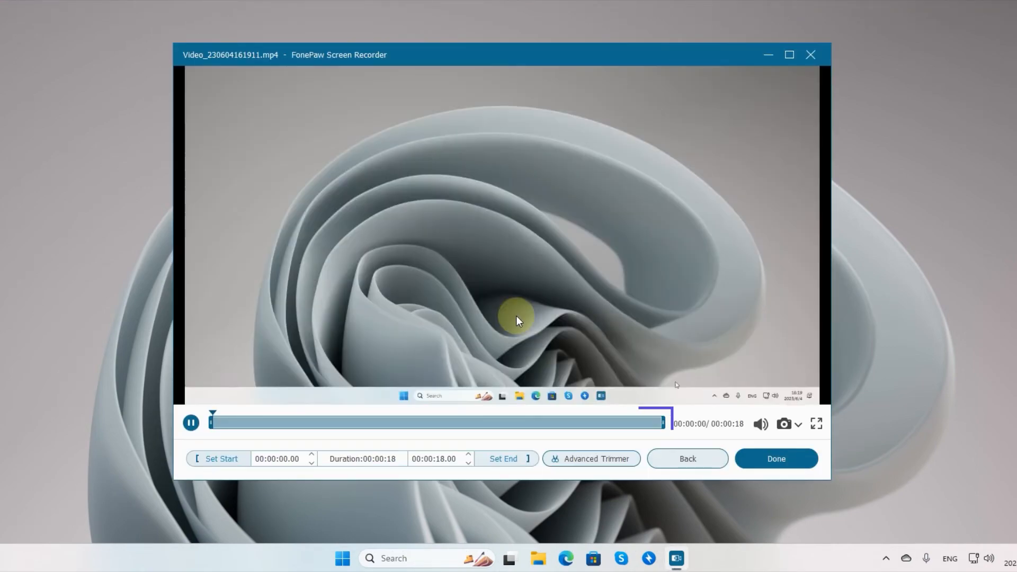
{"action": "left_click", "coordinate": [775, 458]}
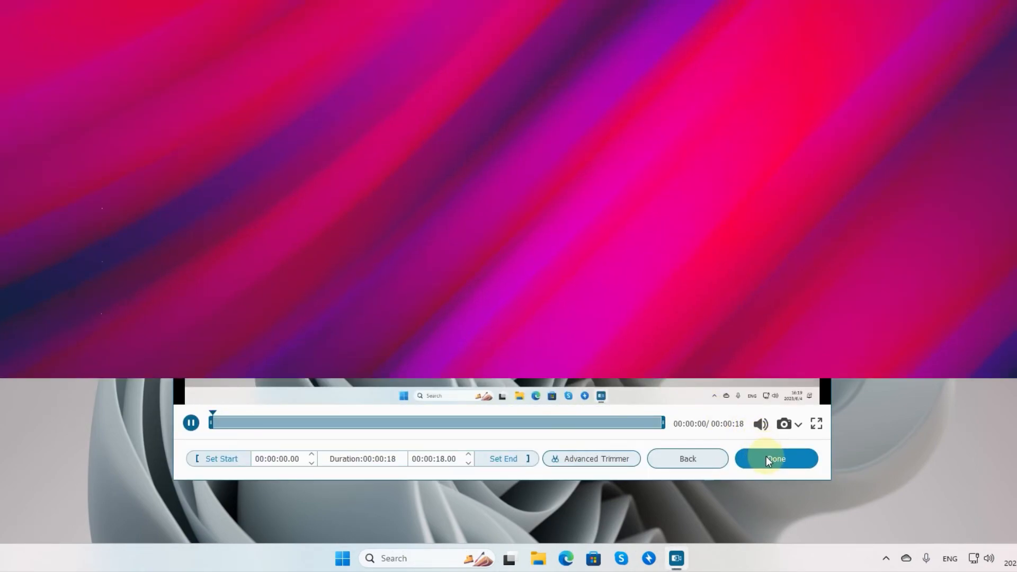